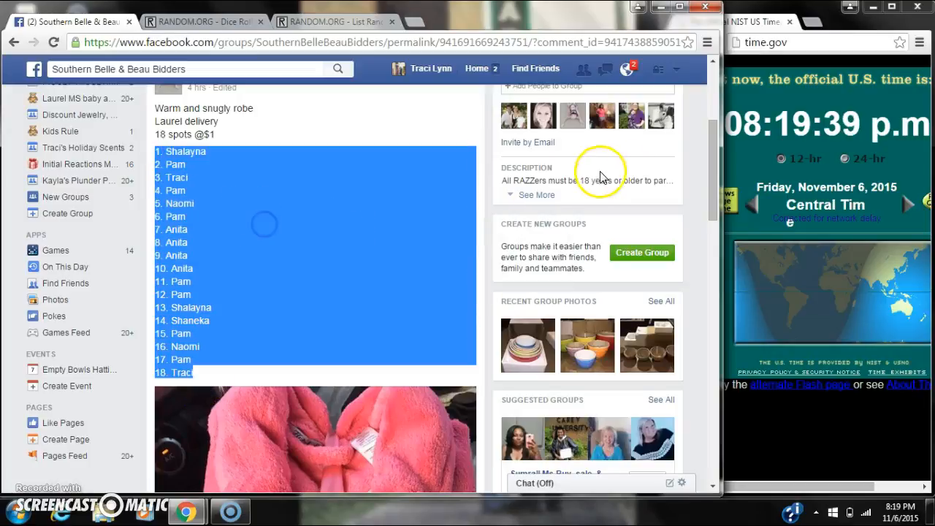
# - Review the 18-spot sale post and comments down to the newest 'live' comment
pyautogui.scroll(-3)
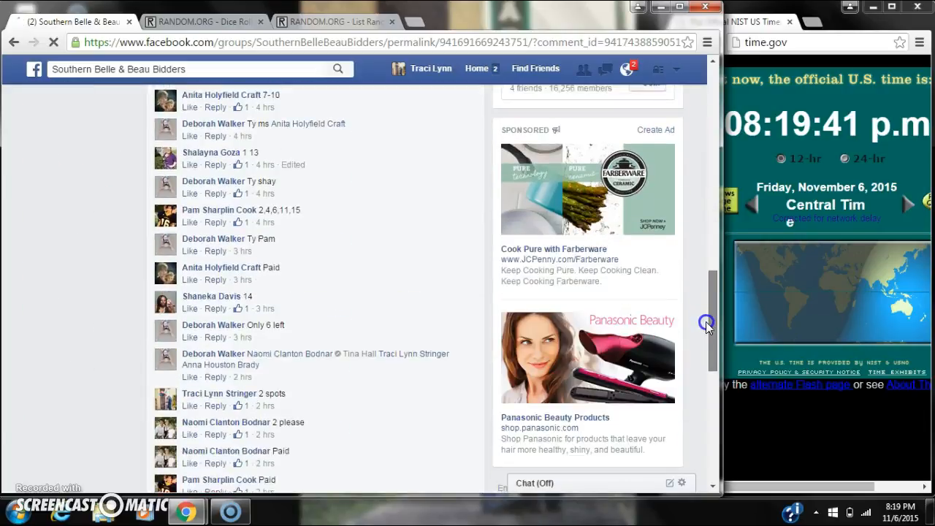
pyautogui.scroll(-3)
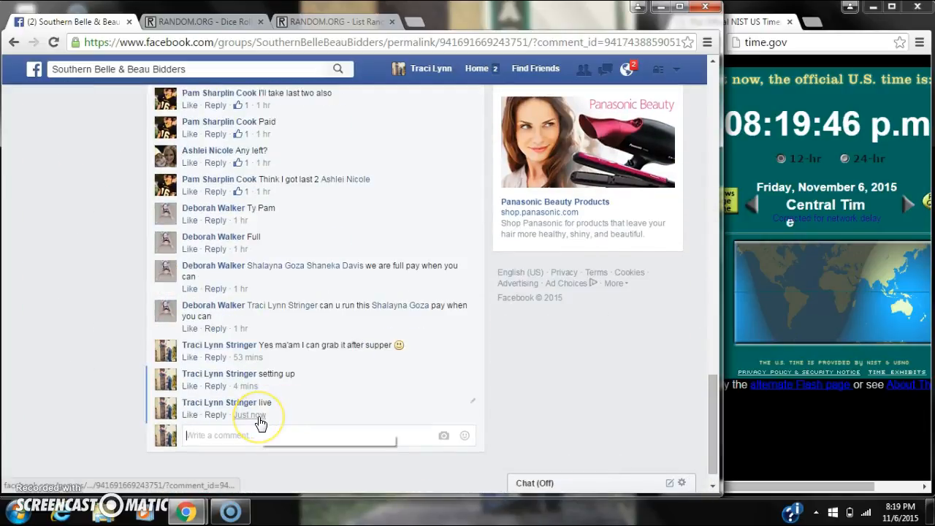
pyautogui.click(900, 513)
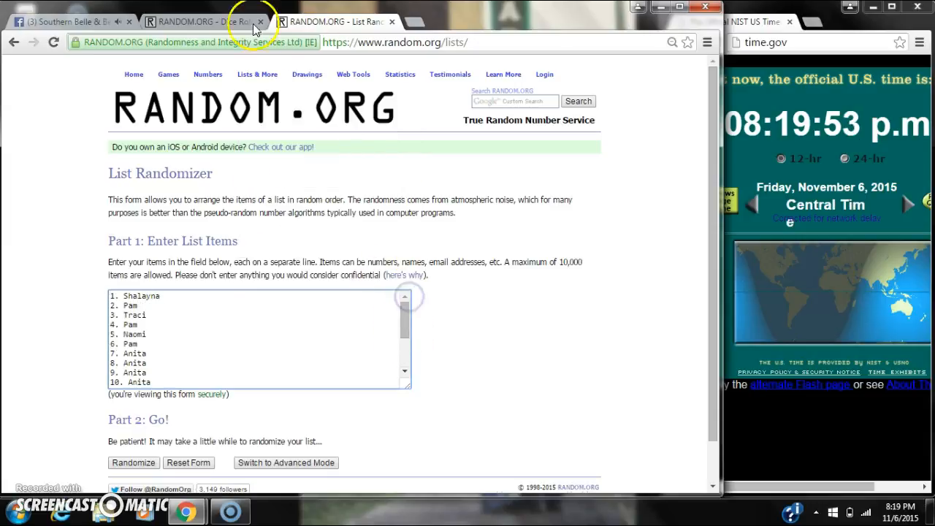
# - Roll two virtual dice in the Dice Roller
pyautogui.click(208, 20)
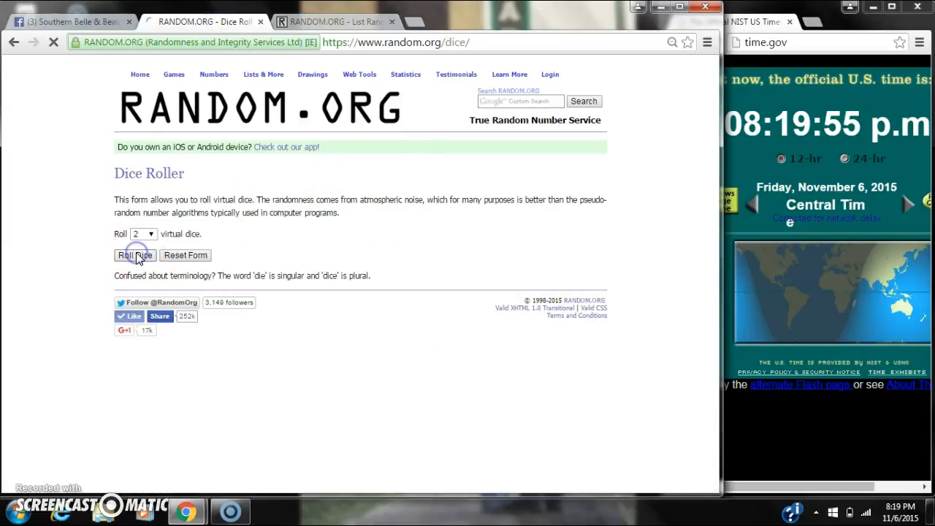
pyautogui.click(134, 254)
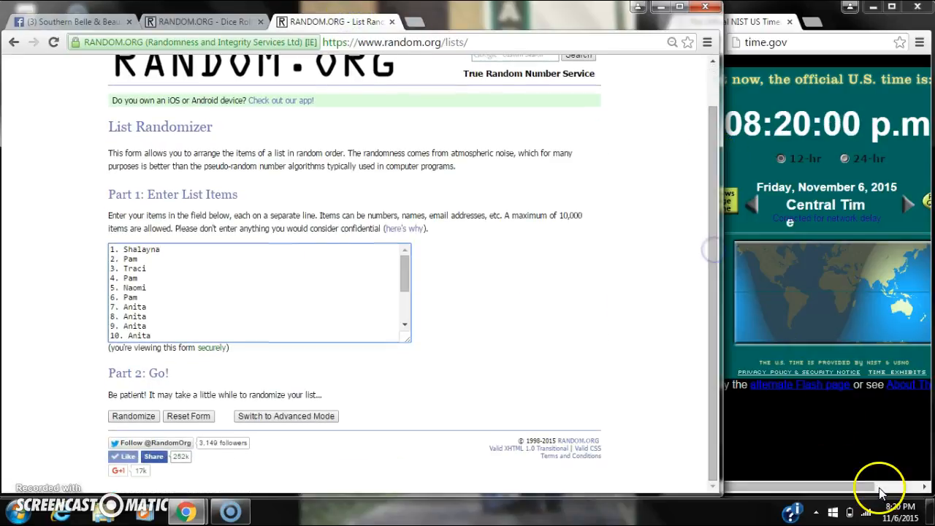
pyautogui.moveTo(143, 415)
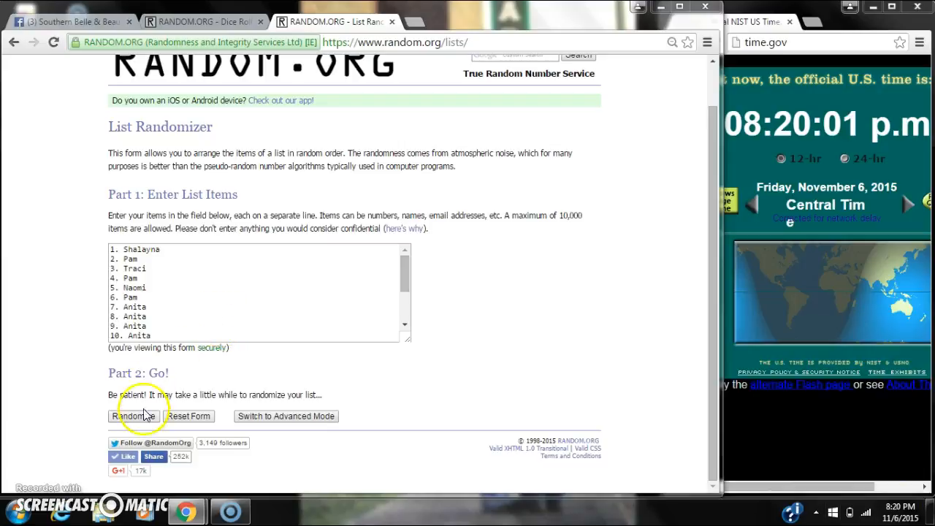
# - Shuffle the 18 spot names repeatedly up to eight times, then view the two-dice result
pyautogui.click(138, 415)
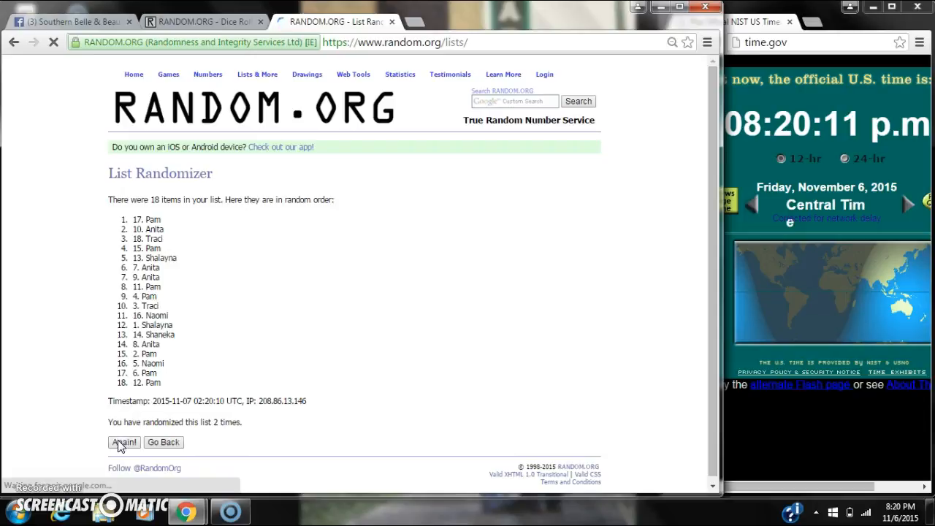
pyautogui.click(123, 442)
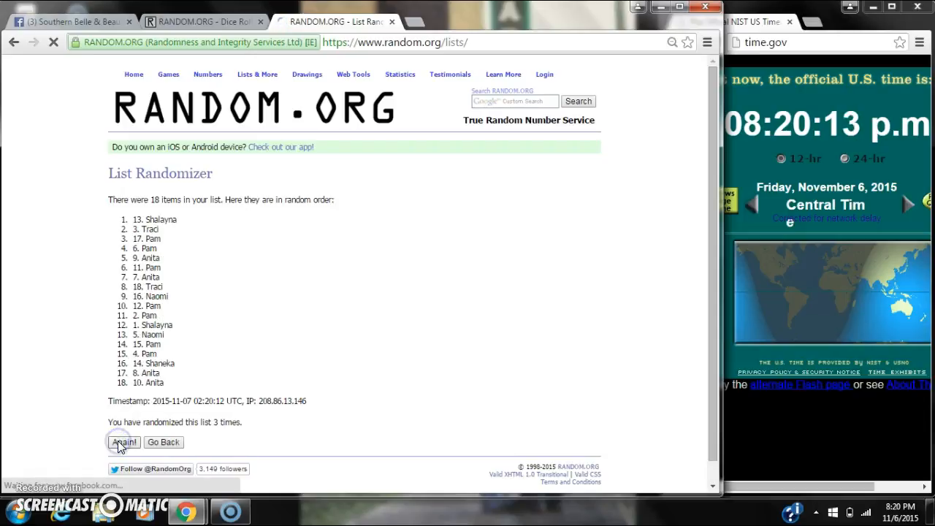
pyautogui.click(123, 441)
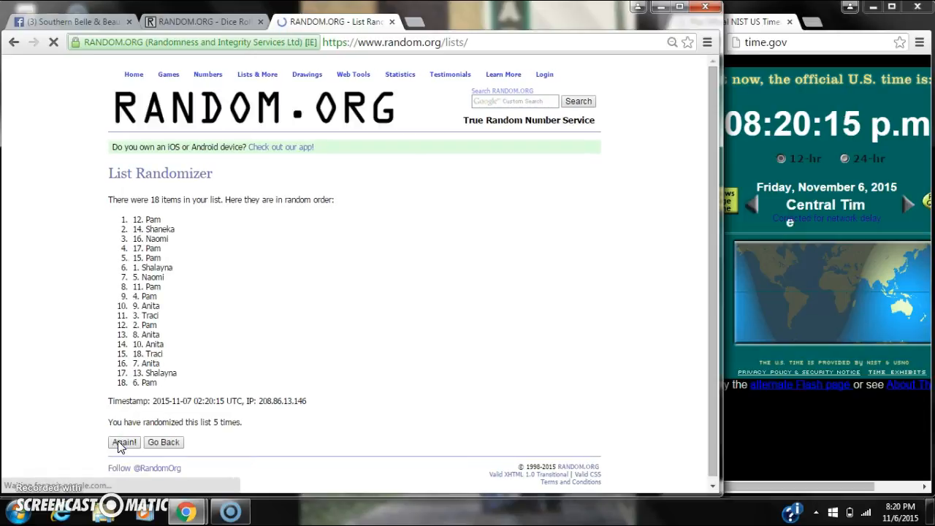
pyautogui.click(123, 442)
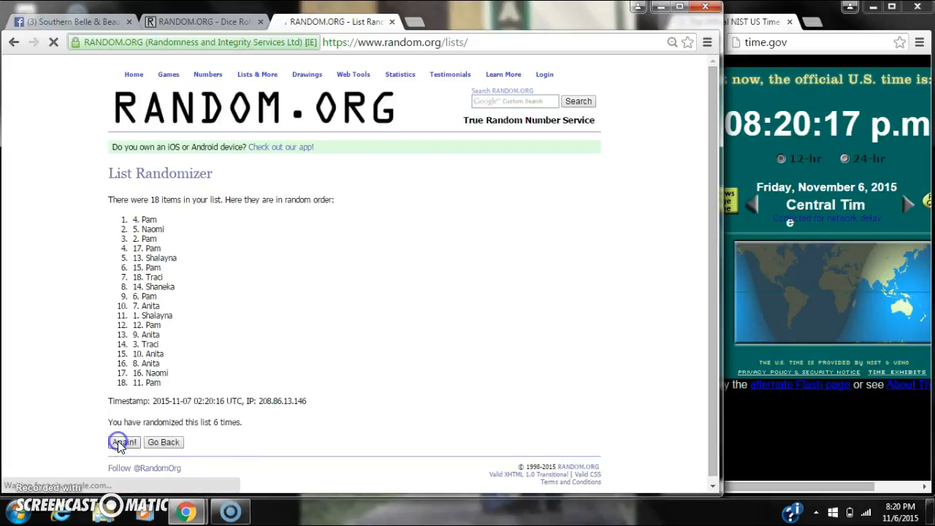
pyautogui.click(121, 441)
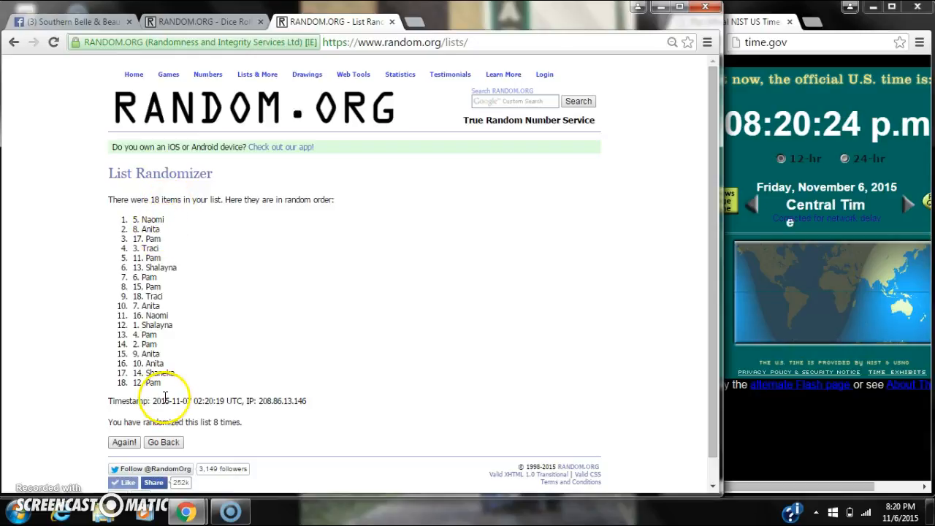
pyautogui.click(233, 23)
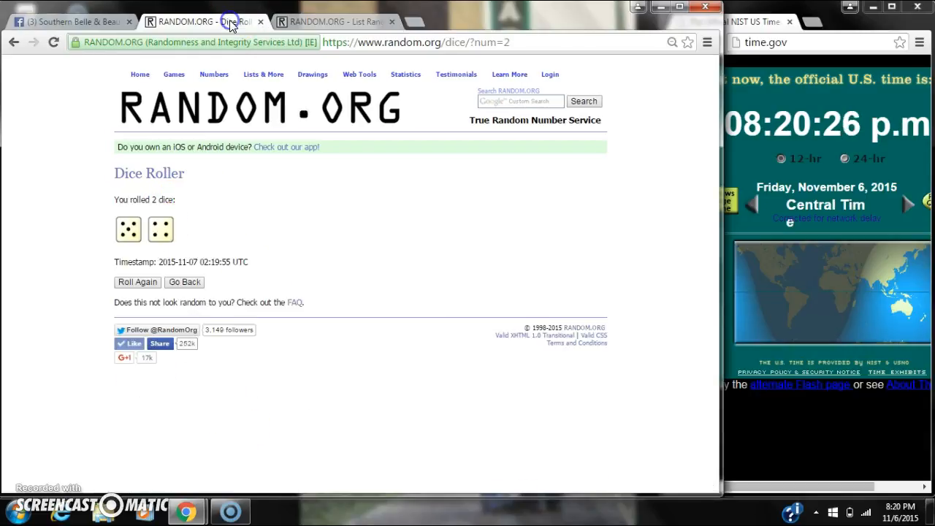
# - Run a ninth shuffle of the spot list, putting 2. Pam at the top
pyautogui.click(354, 22)
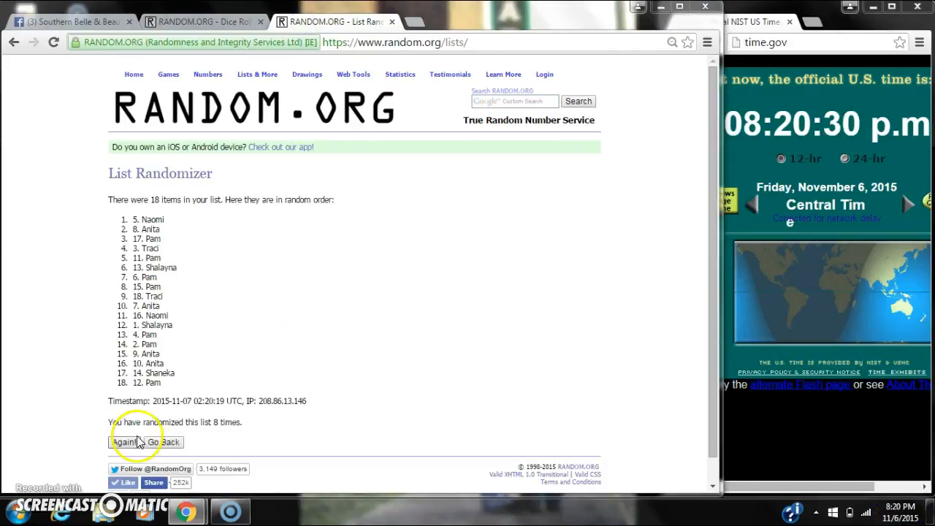
pyautogui.click(124, 441)
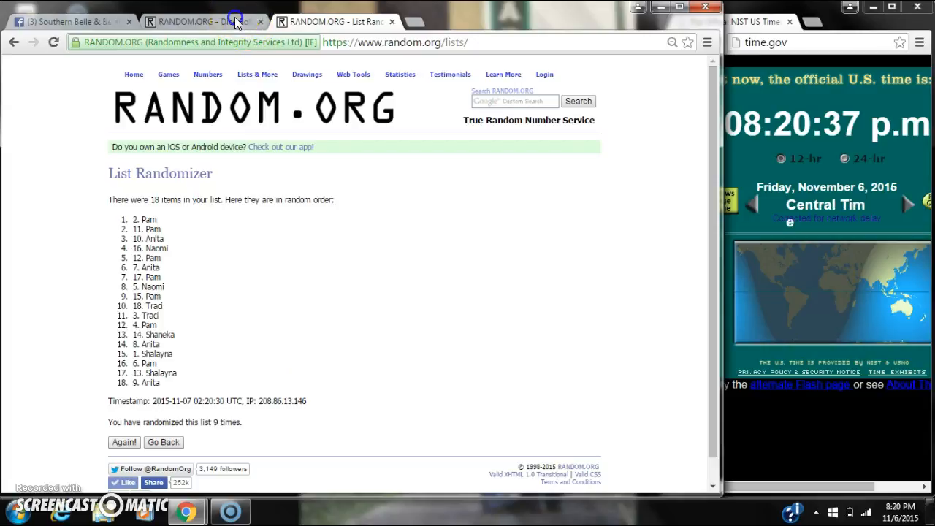
# - Comment 'done' on the Facebook spot-sale thread and return to the shuffled list
pyautogui.click(73, 20)
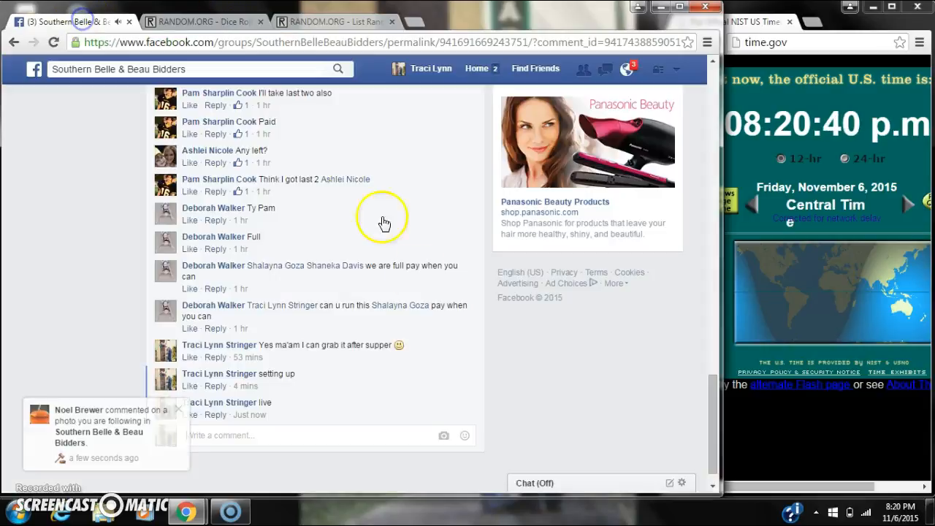
pyautogui.write('one')
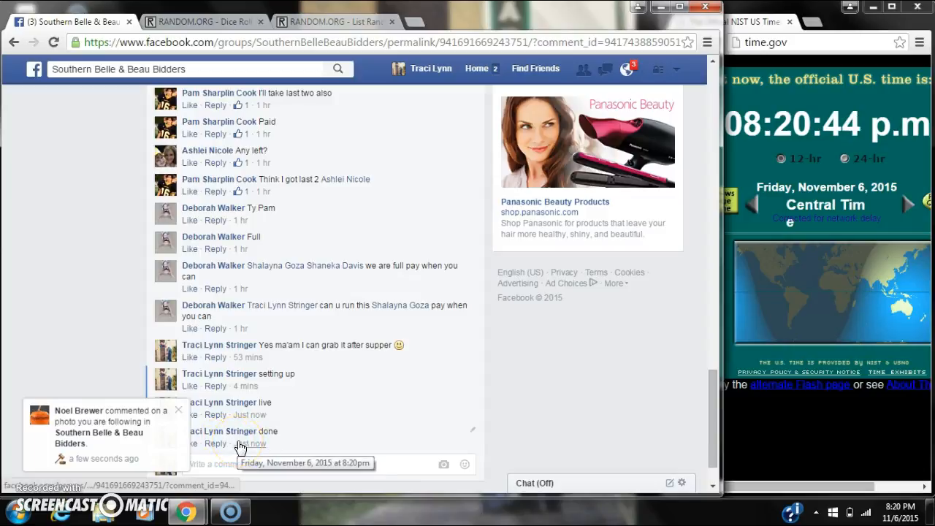
pyautogui.moveTo(517, 49)
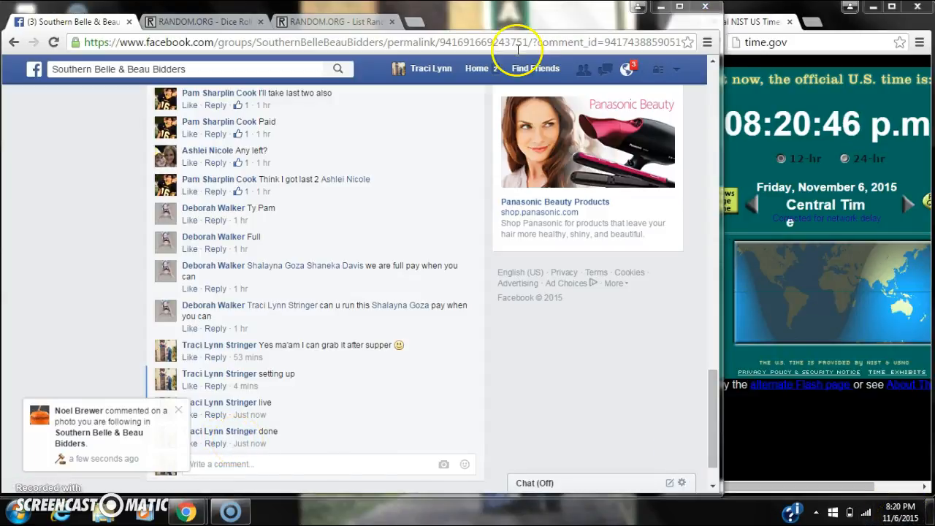
pyautogui.click(339, 21)
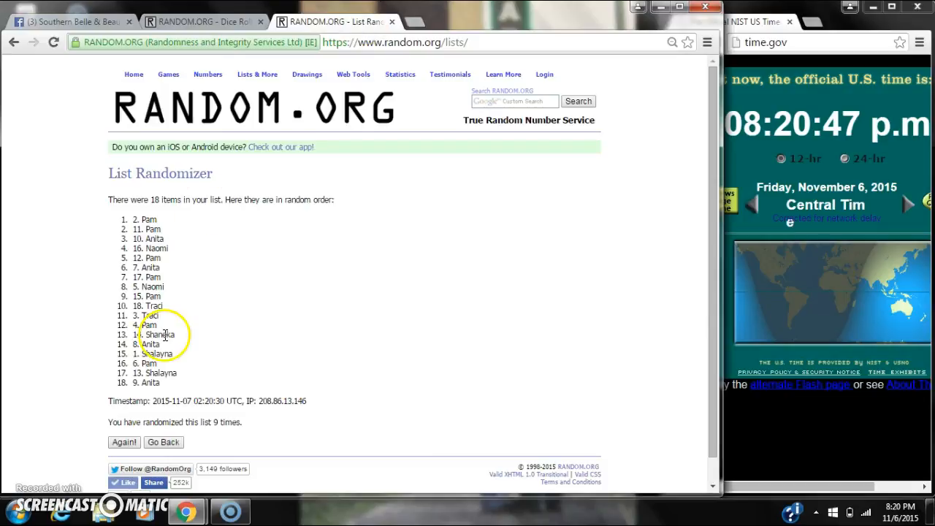